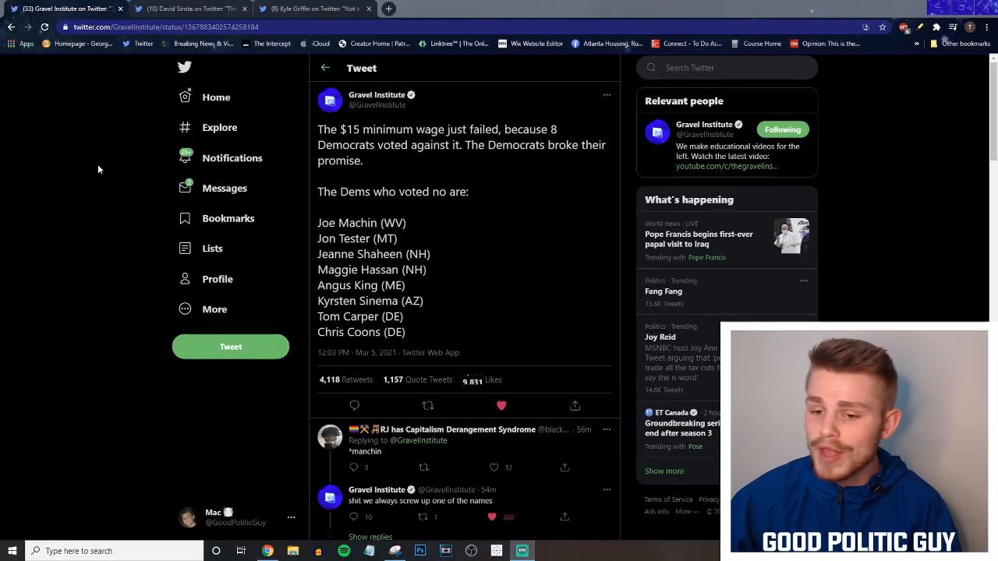
Step: Switch to the David Sirota tweet listing the eight Democratic senators who voted no
left_click(190, 9)
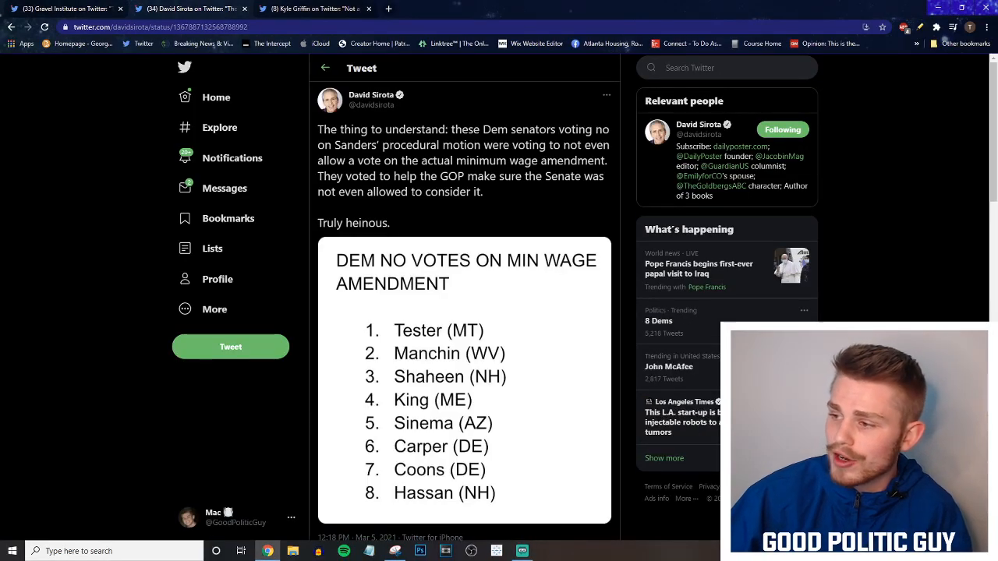